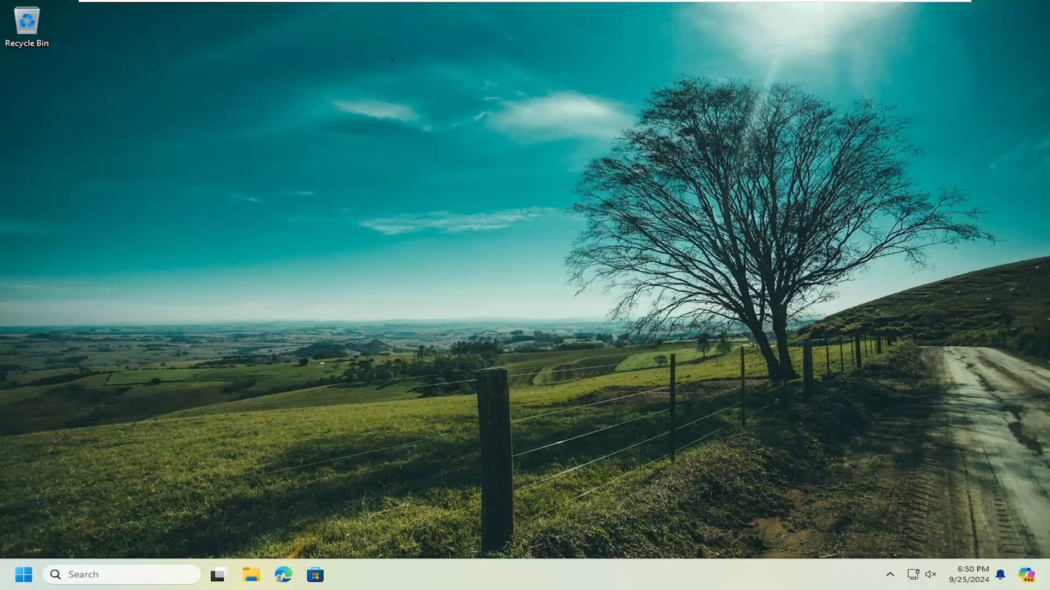
pyautogui.moveTo(19, 524)
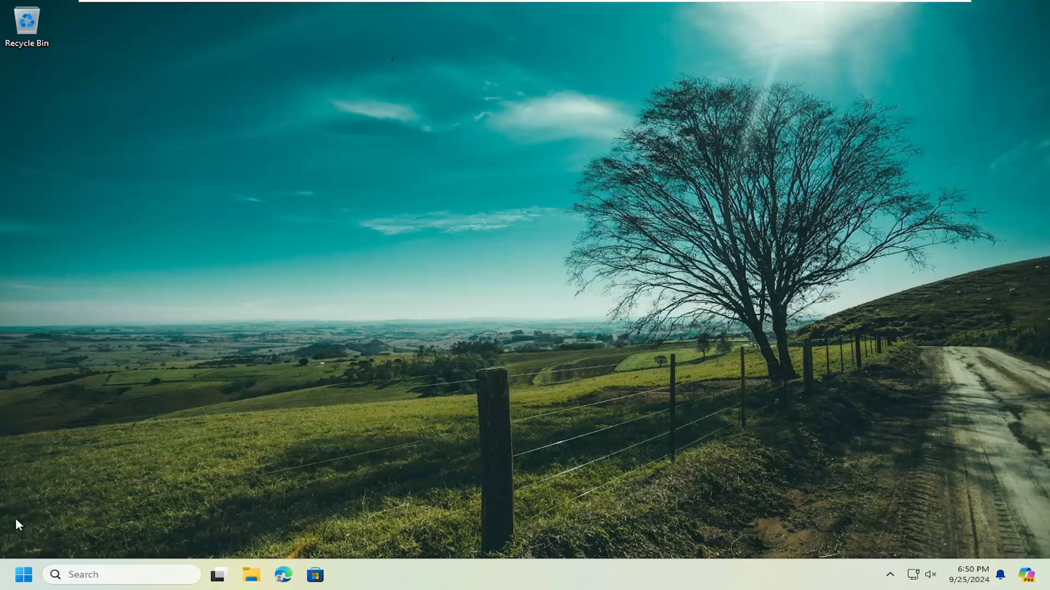
# Search 'cmd' in Start and launch Command Prompt with Run as administrator
pyautogui.write('cmd')
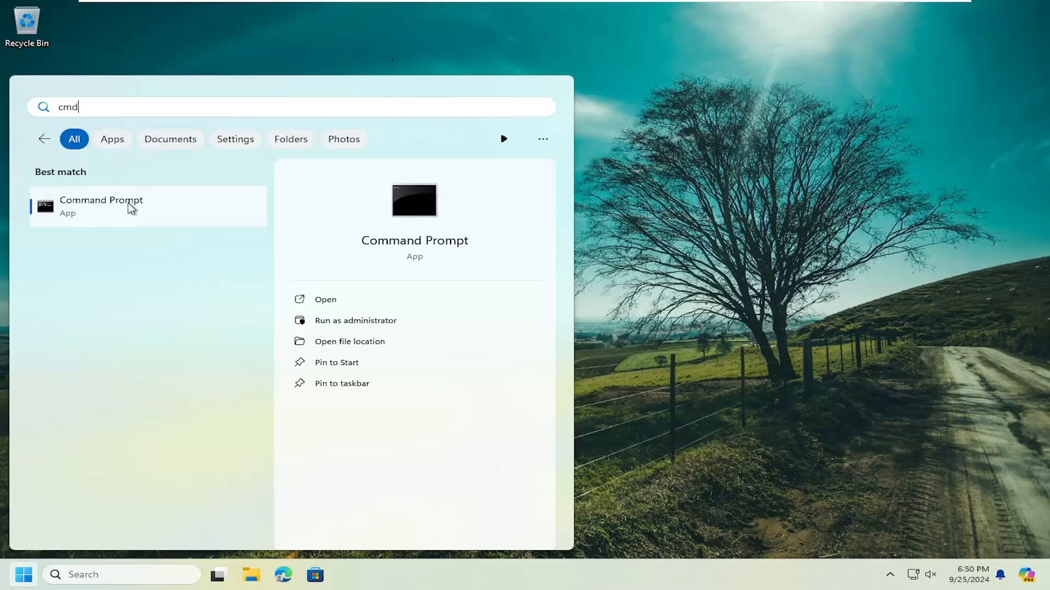
pyautogui.rightClick(101, 205)
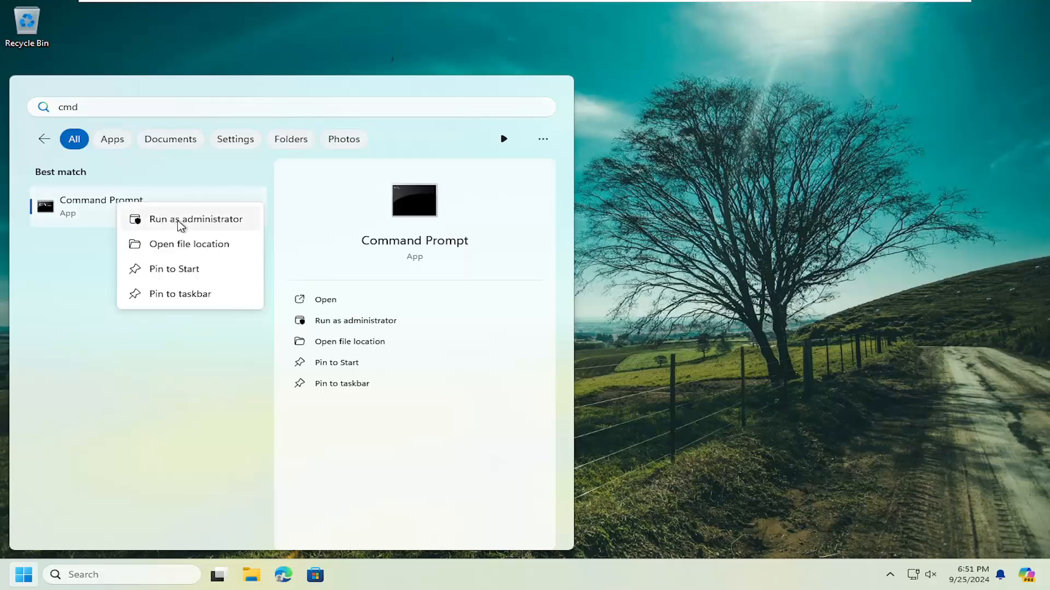
pyautogui.click(195, 218)
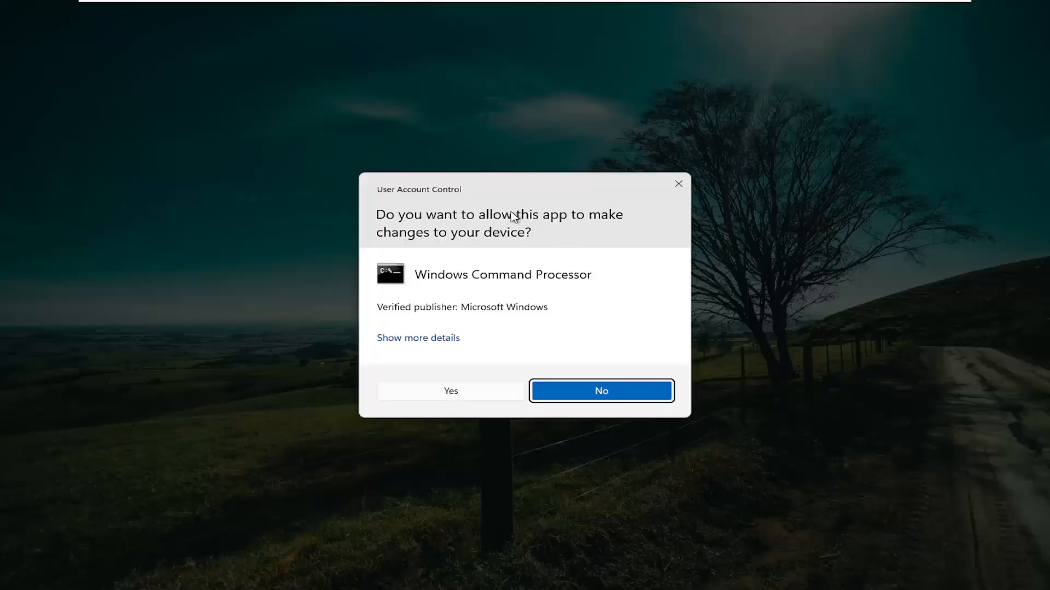
# Approve the UAC prompt and run Dism /Online /Cleanup-Image /RestoreHealth in the elevated window
pyautogui.click(450, 392)
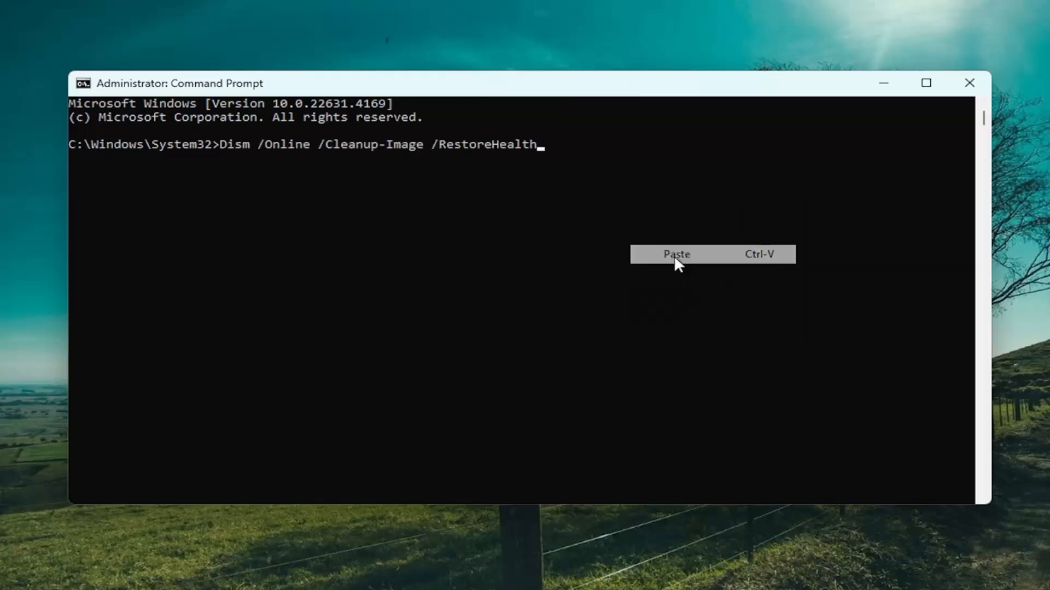
pyautogui.press('enter')
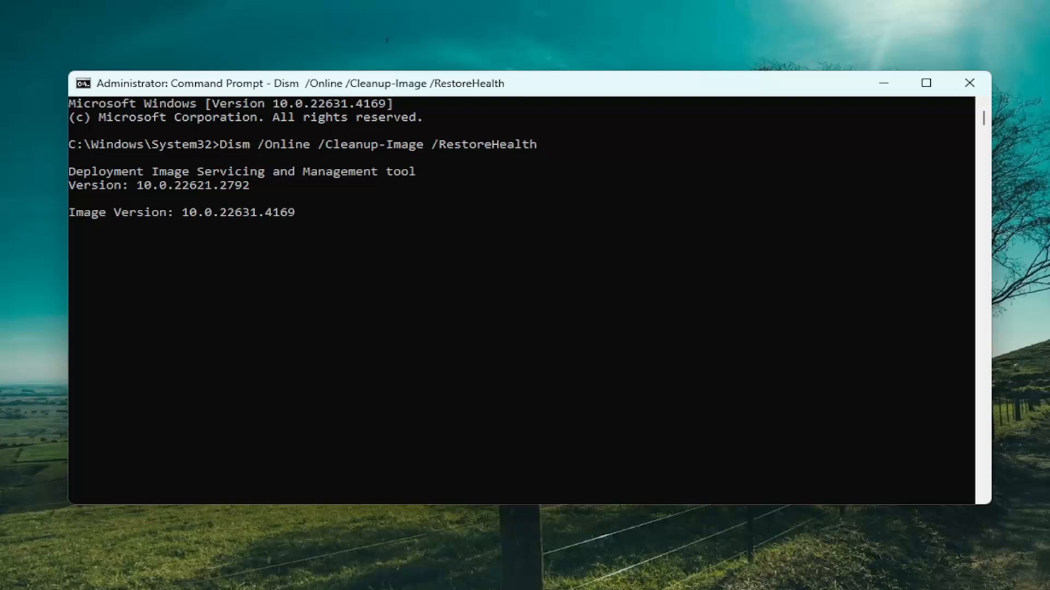